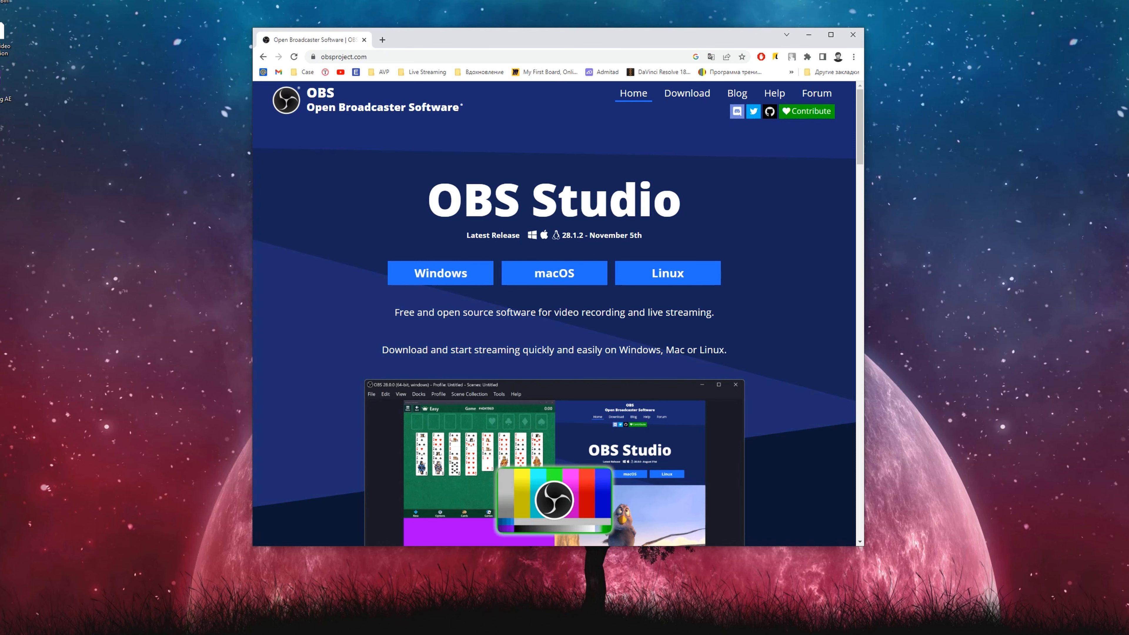
# Download the OBS Studio 28.1.2 Windows installer to the desktop and run it
pyautogui.click(440, 272)
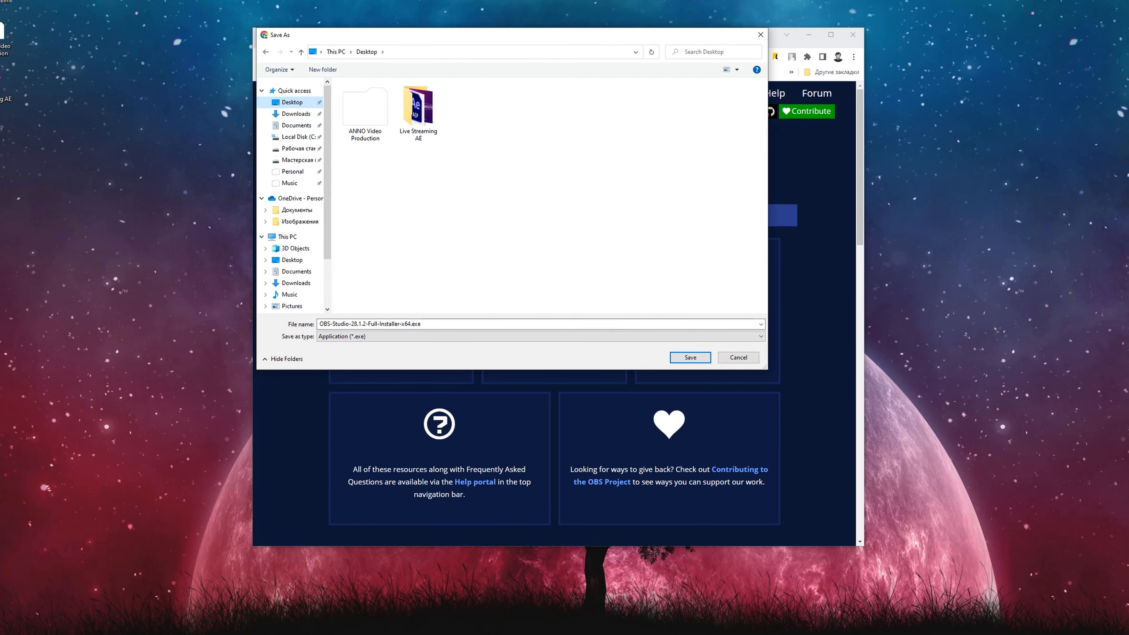
pyautogui.click(688, 357)
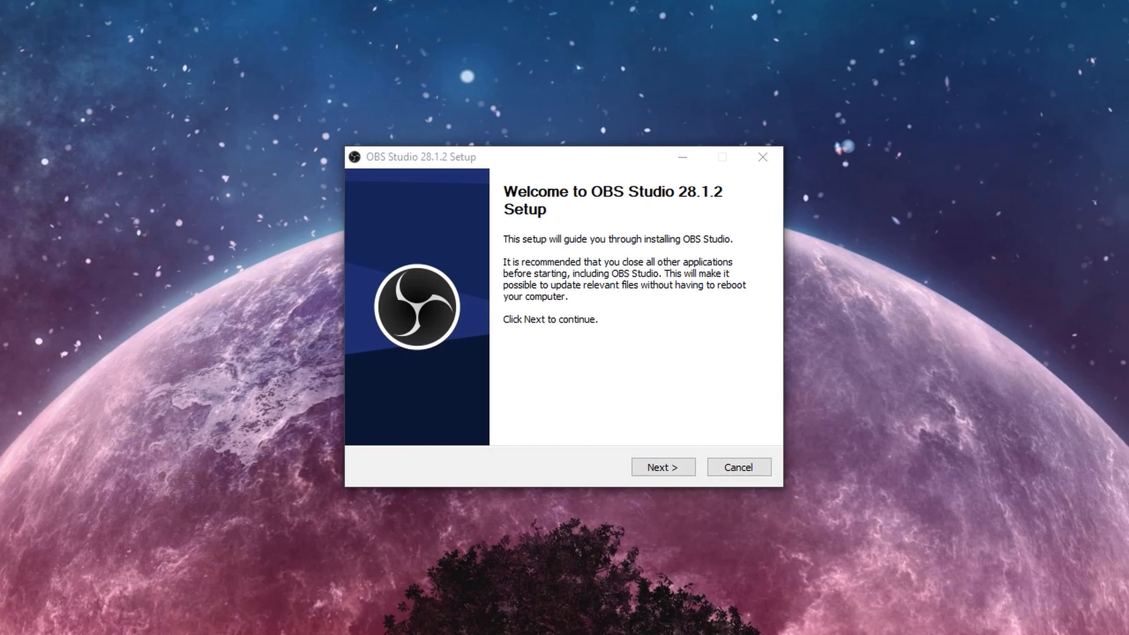
# Install OBS Studio into C:\Program Files\obs-studio and finish with Launch OBS Studio checked
pyautogui.click(662, 467)
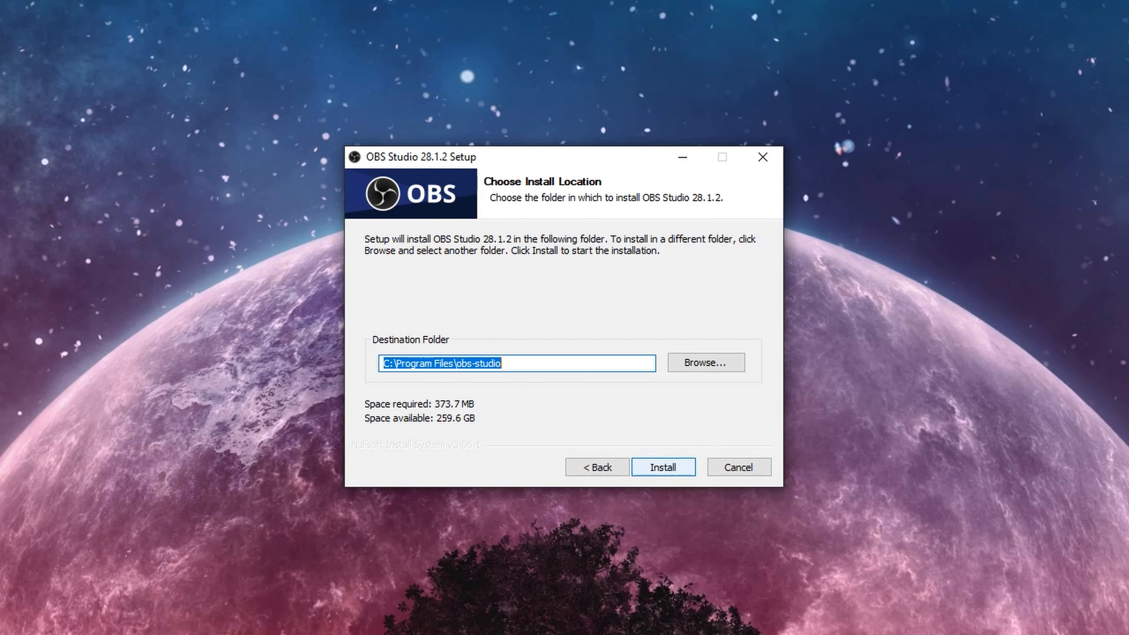
pyautogui.click(662, 467)
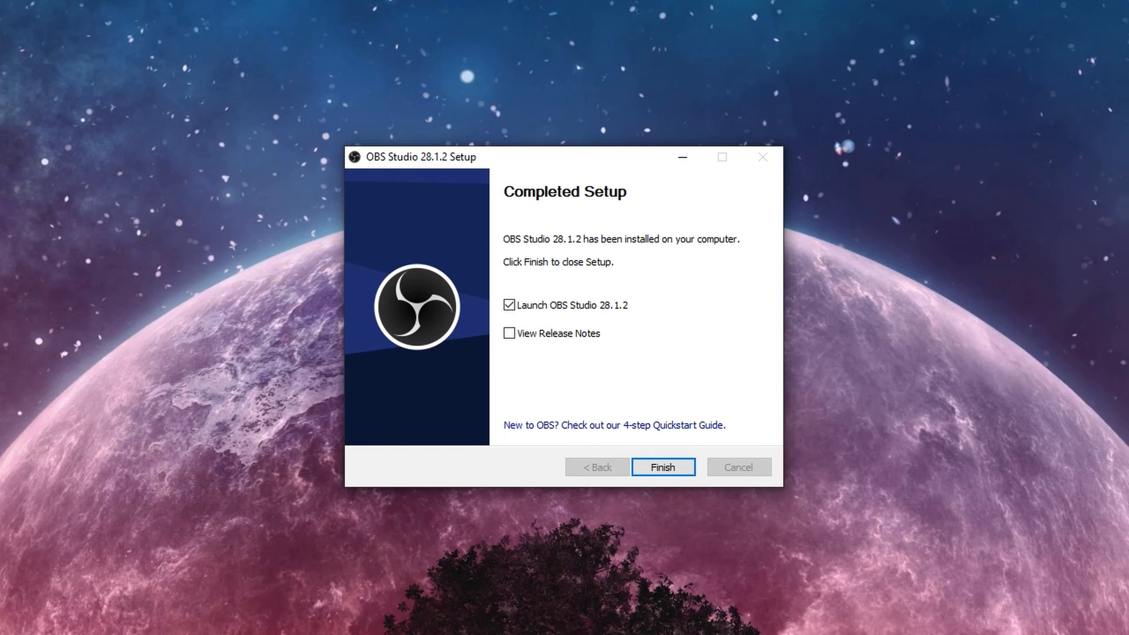
pyautogui.click(662, 467)
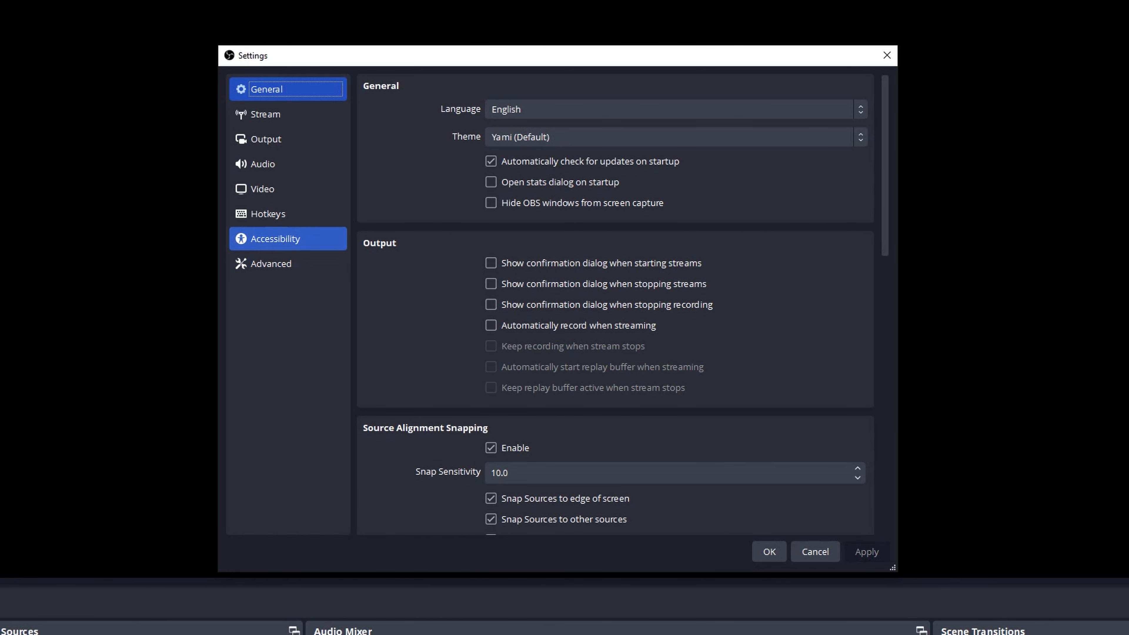
# Set Base (Canvas) and Output (Scaled) resolutions to 1920x1080, keeping 24 NTSC
pyautogui.click(263, 189)
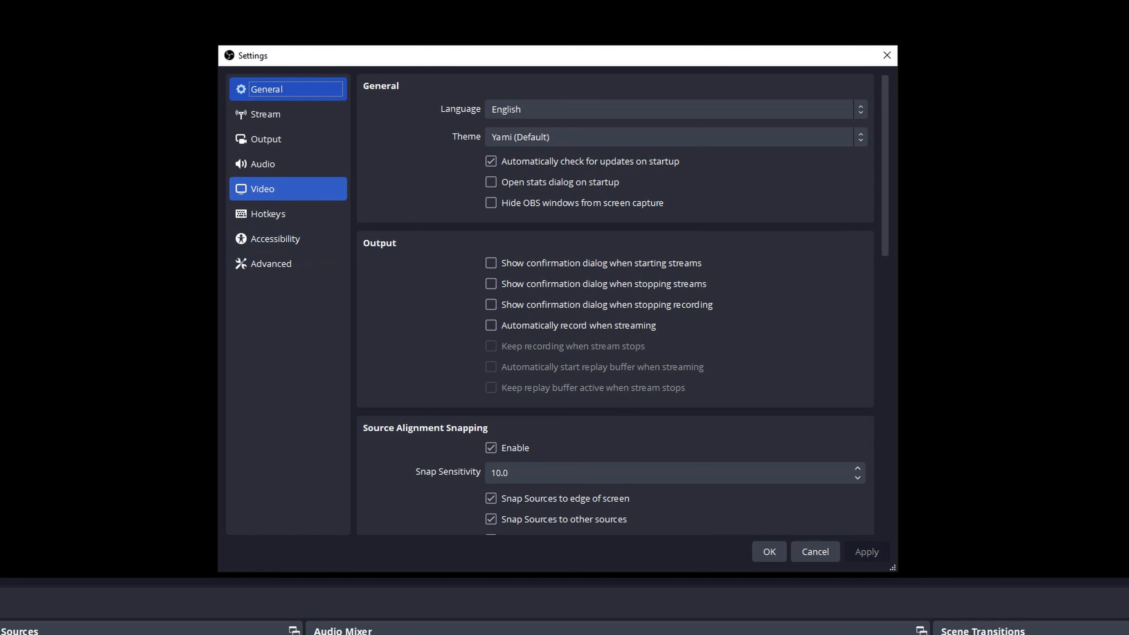
pyautogui.click(263, 189)
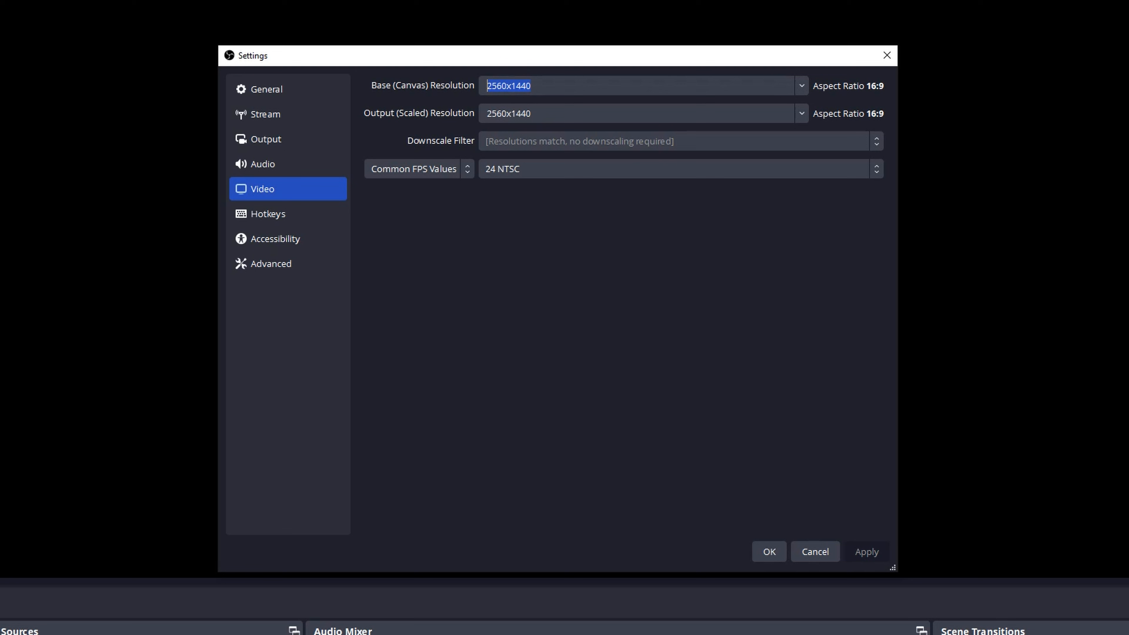
pyautogui.write('1920x1080')
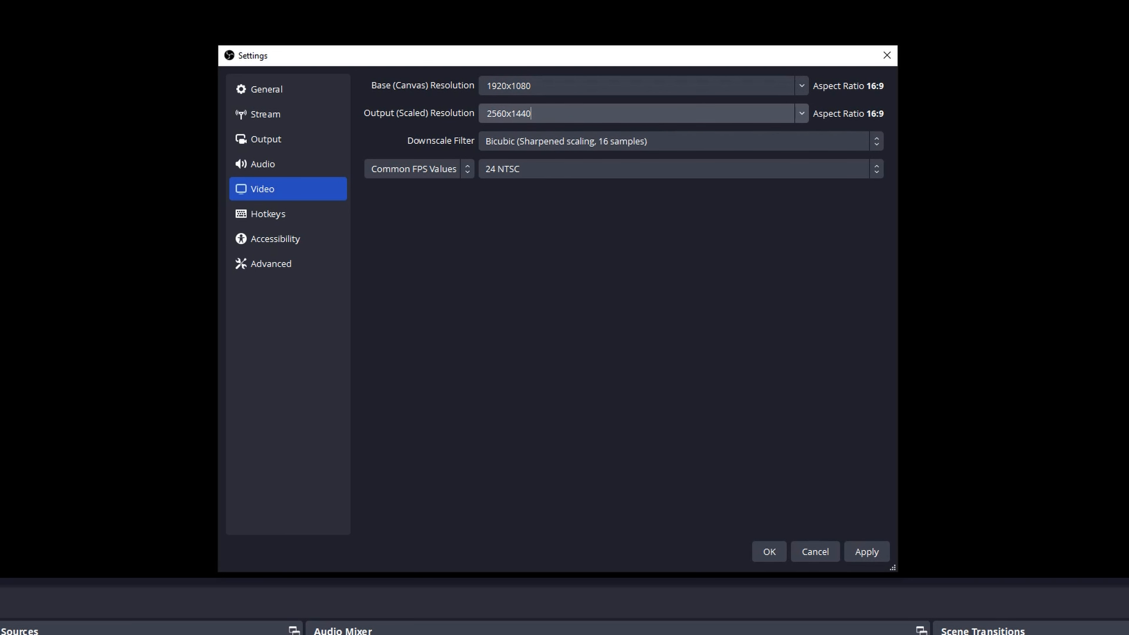
pyautogui.write('1920x1080')
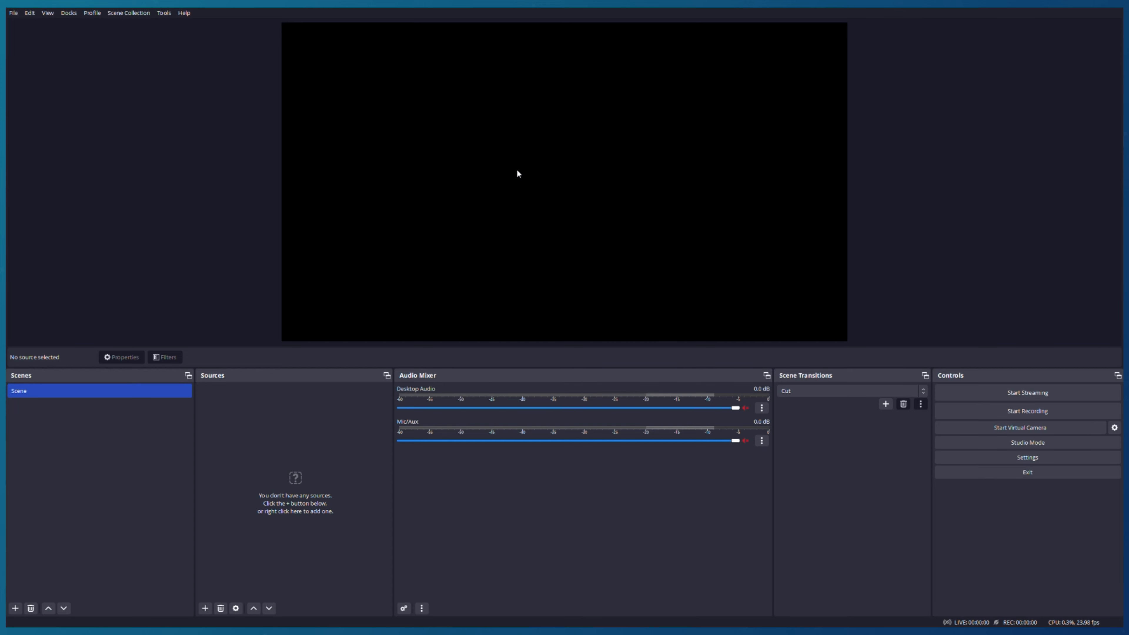
pyautogui.moveTo(552, 224)
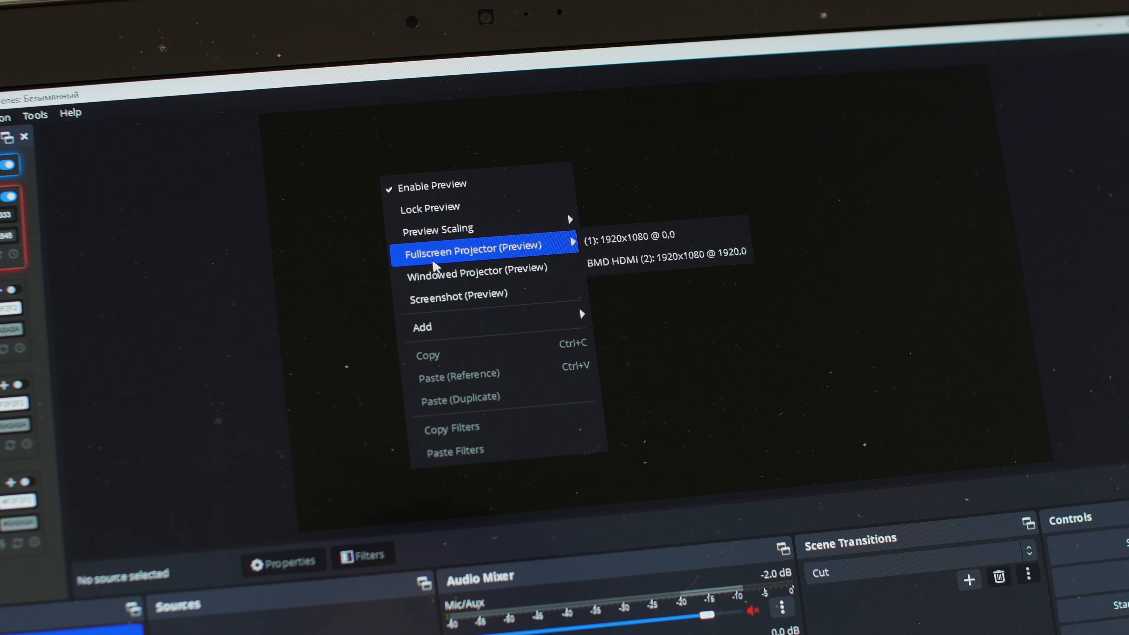
# Show the preview as a fullscreen projector on BMD HDMI (2): 1920x1080
pyautogui.click(616, 268)
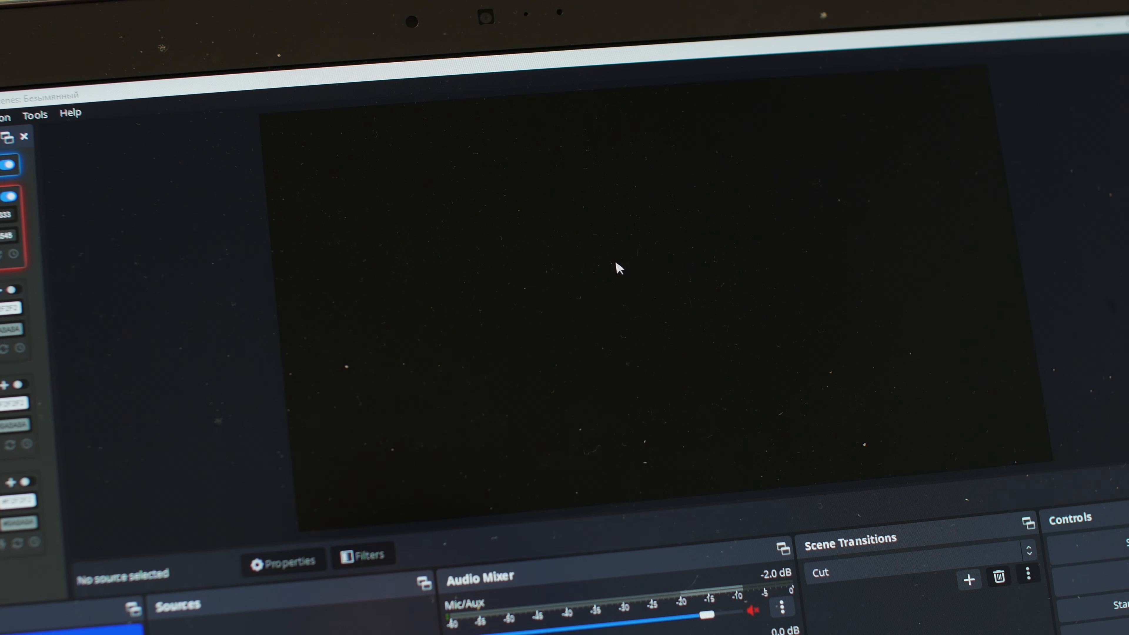